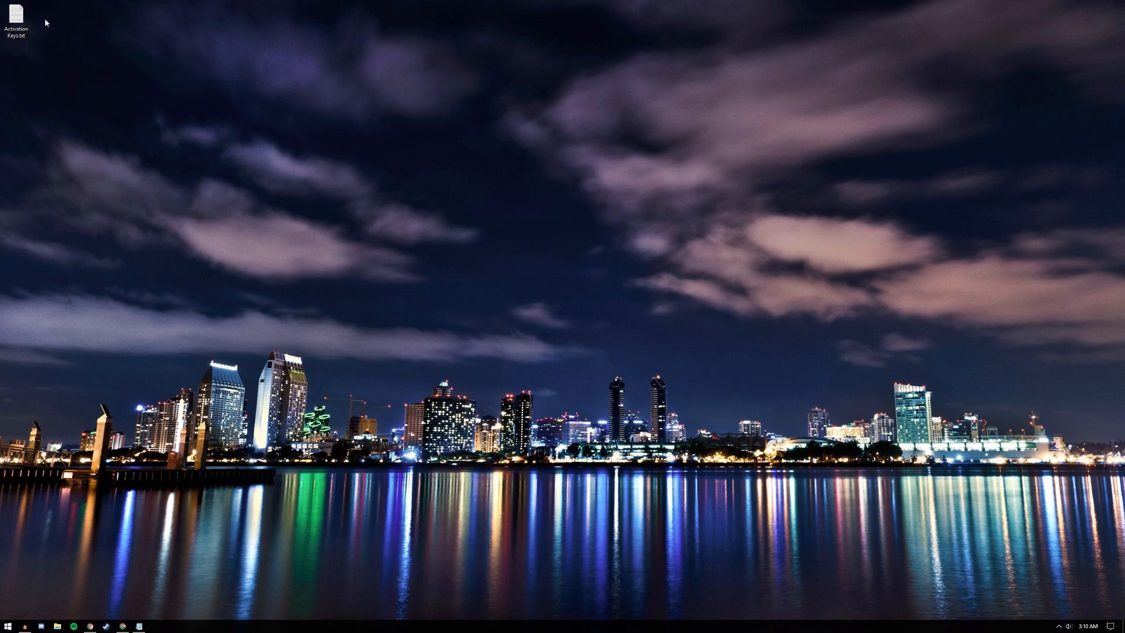
# - Show This PC's System properties from File Explorer, confirming Windows 10 Pro is activated
pyautogui.click(15, 16)
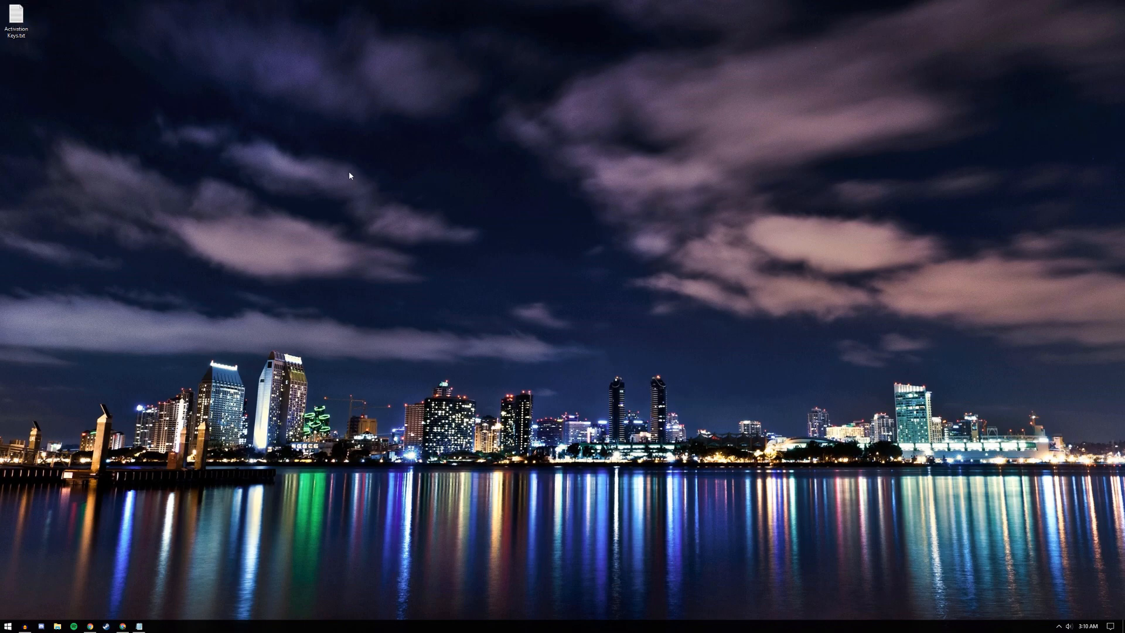
pyautogui.moveTo(50, 615)
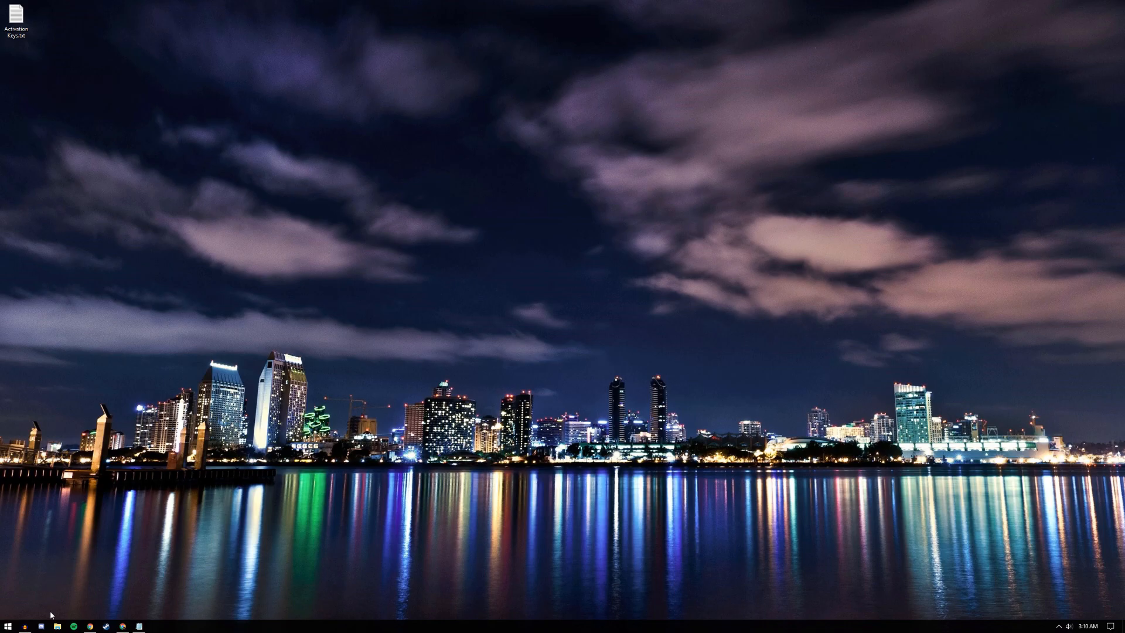
pyautogui.click(40, 626)
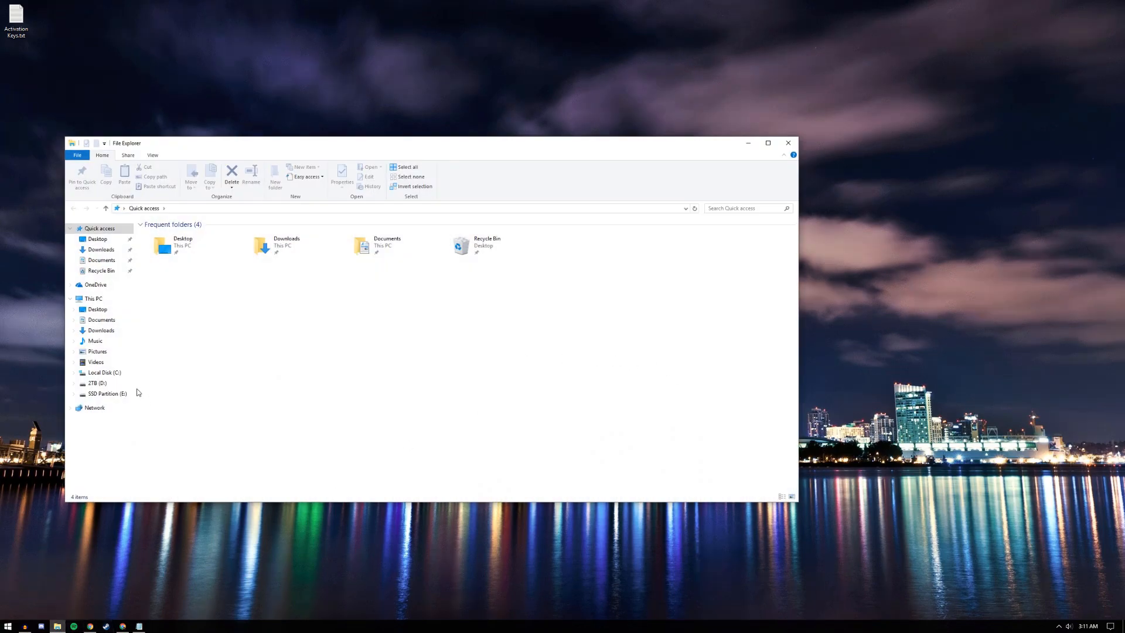
pyautogui.rightClick(92, 298)
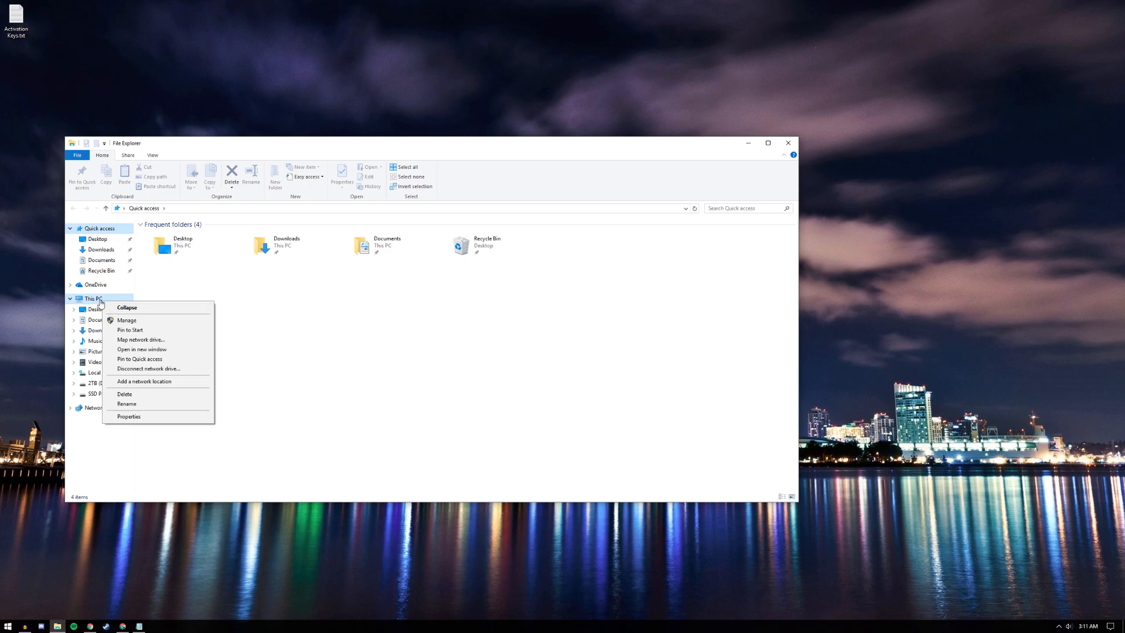
pyautogui.moveTo(129, 416)
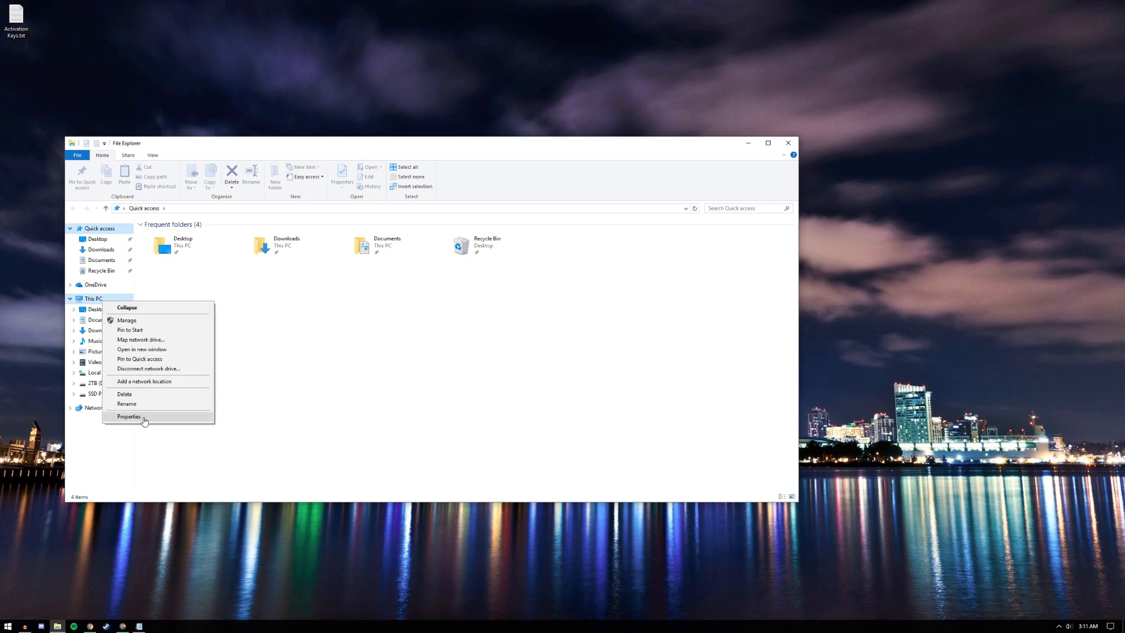
pyautogui.click(129, 417)
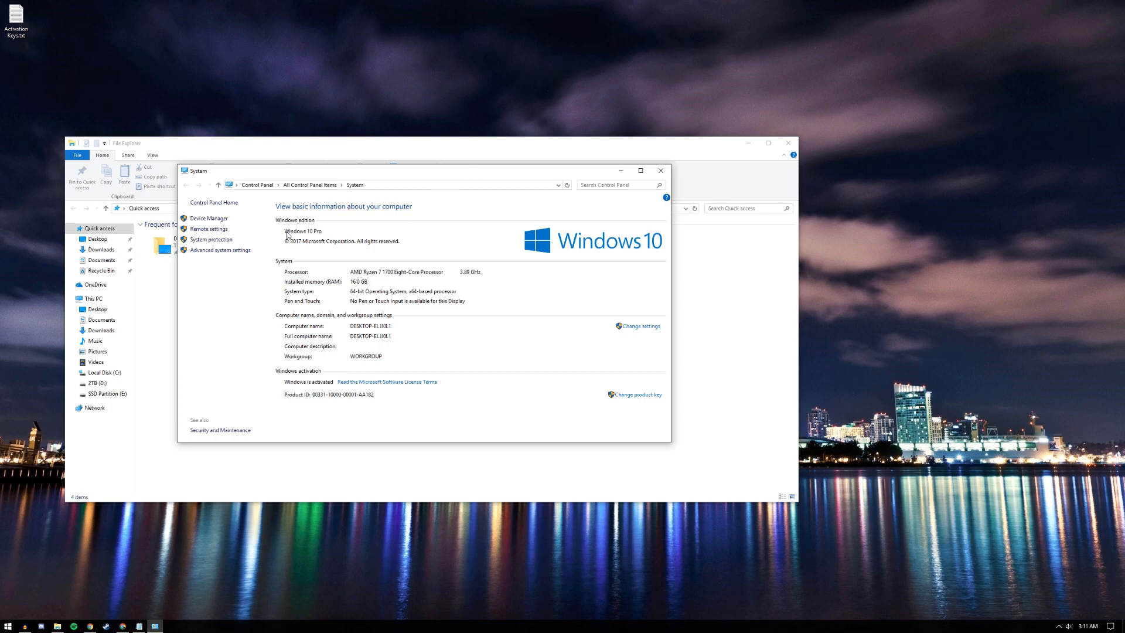
pyautogui.moveTo(300, 236)
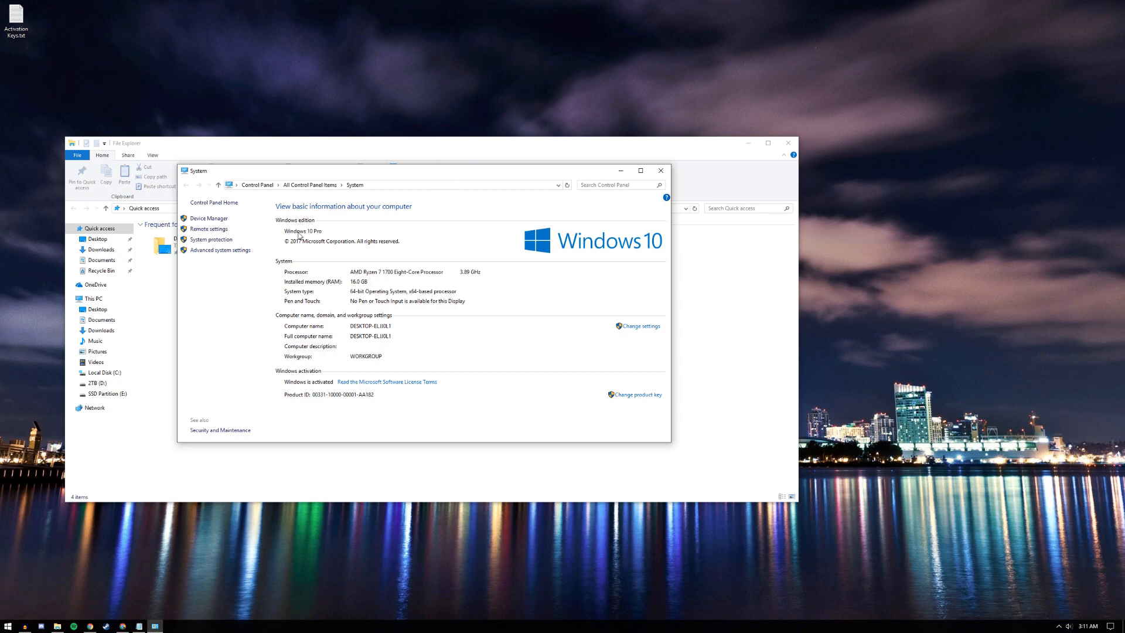
pyautogui.moveTo(317, 388)
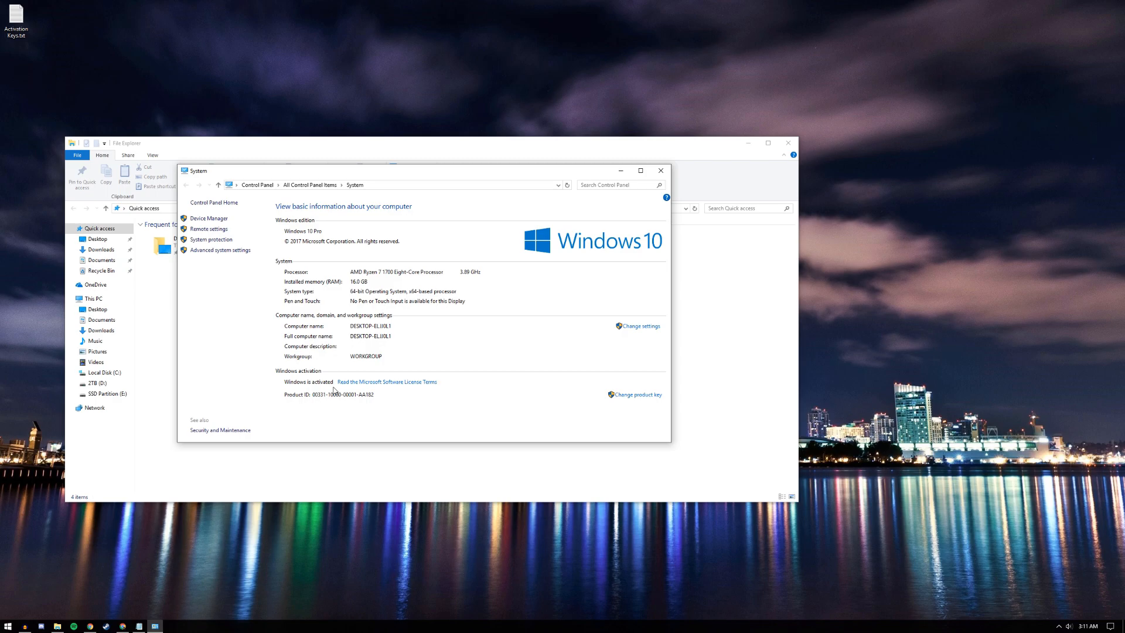
pyautogui.moveTo(316, 392)
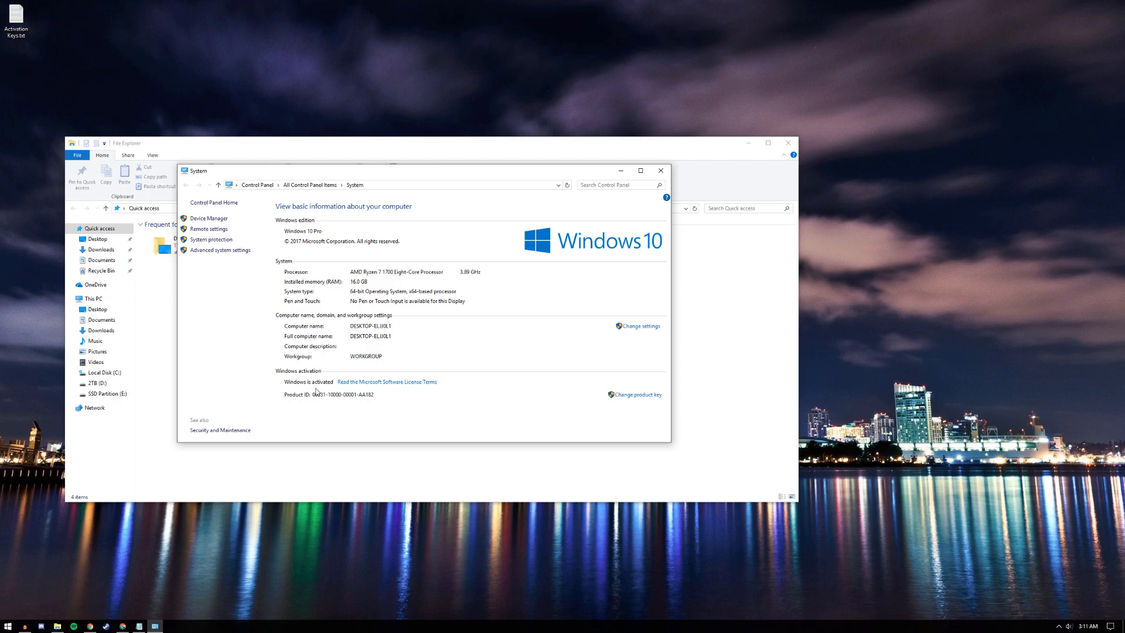
pyautogui.moveTo(406, 398)
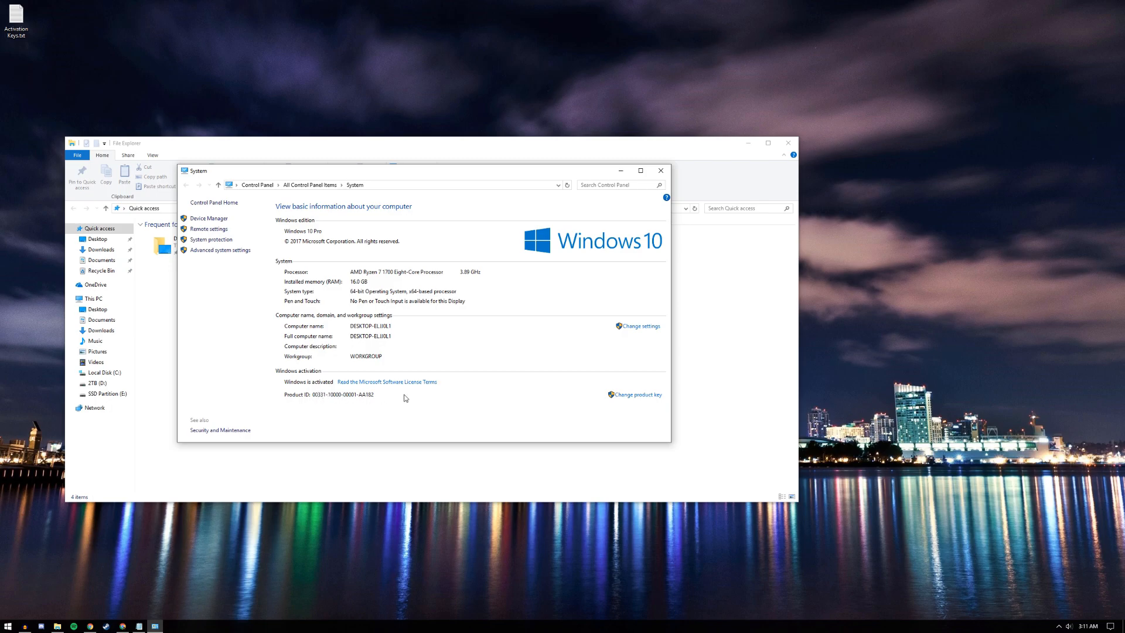
pyautogui.moveTo(414, 397)
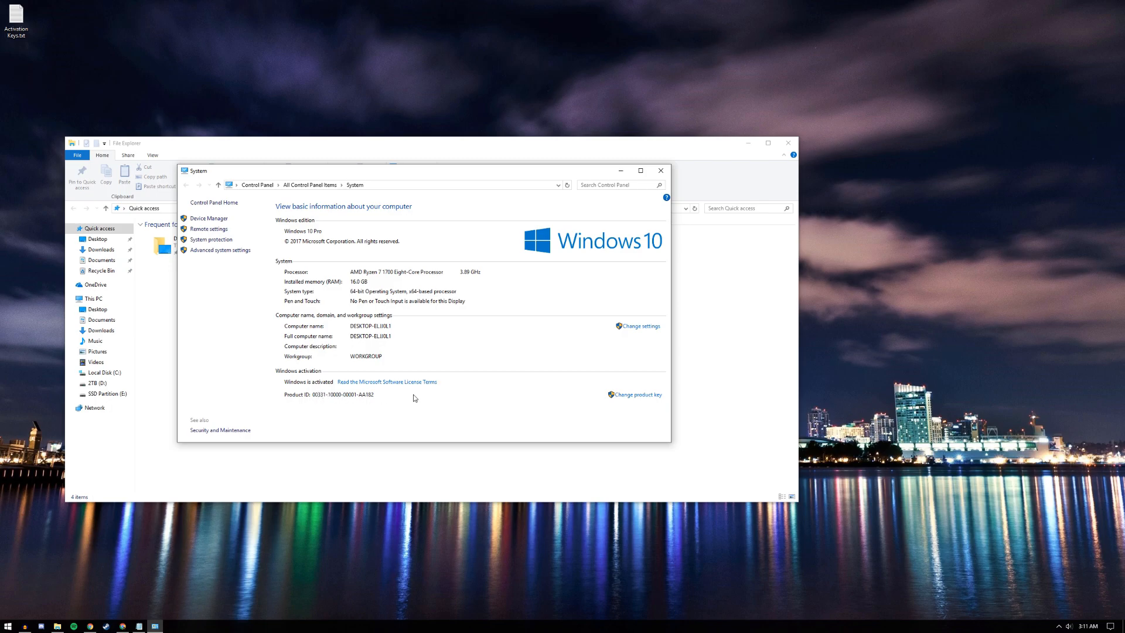
# - Close the System window and Explorer, leaving Activation Keys.txt open in Notepad
pyautogui.click(659, 170)
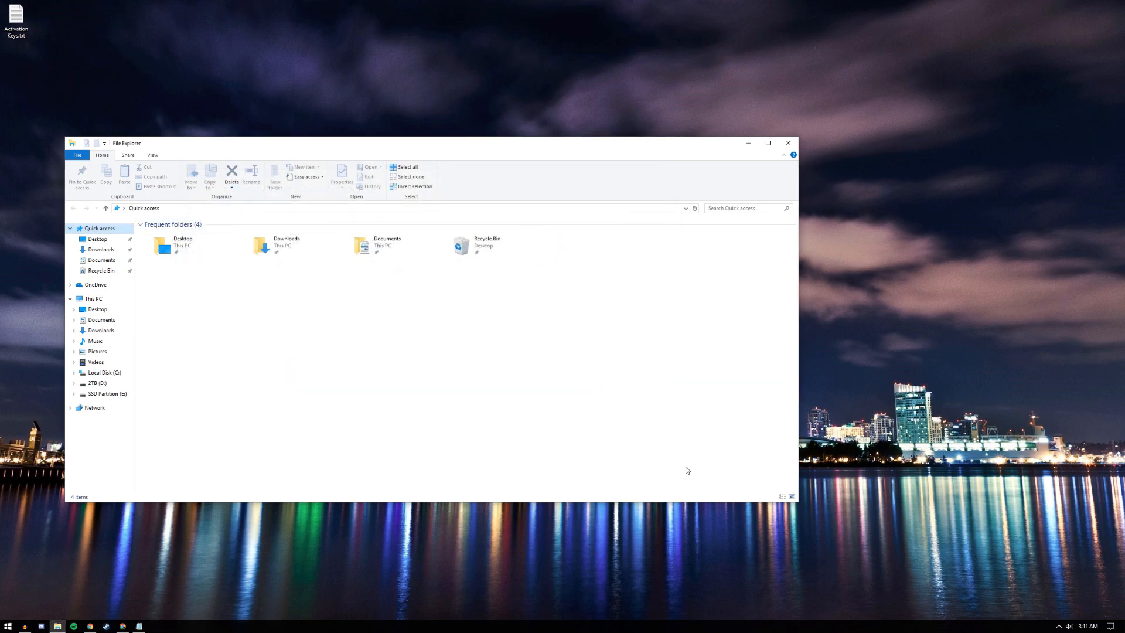
pyautogui.doubleClick(16, 18)
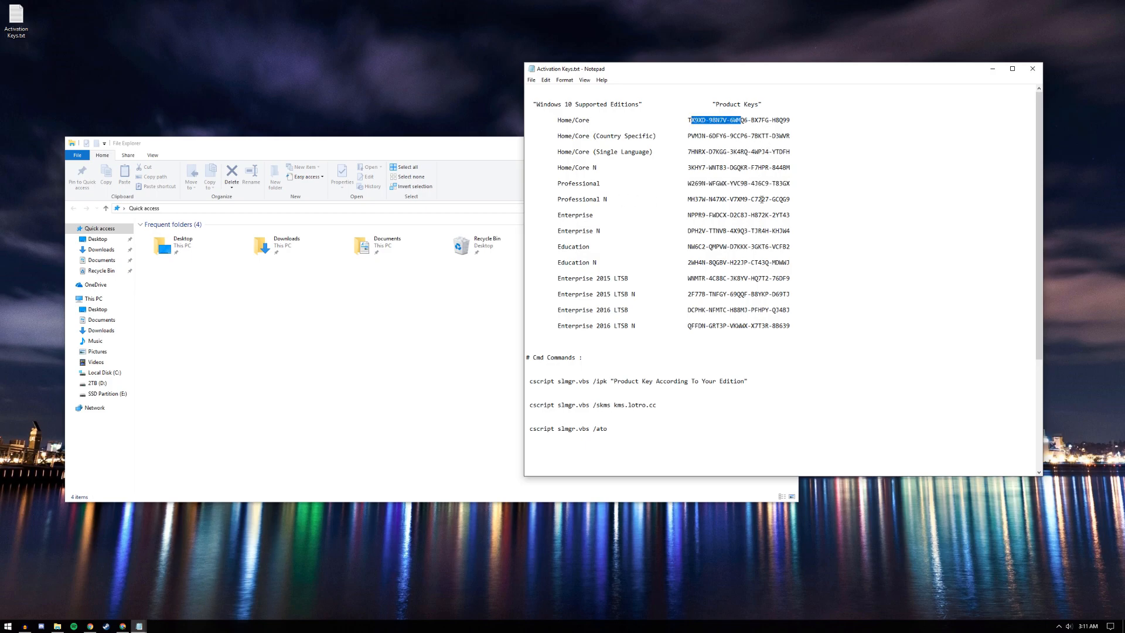
pyautogui.click(724, 215)
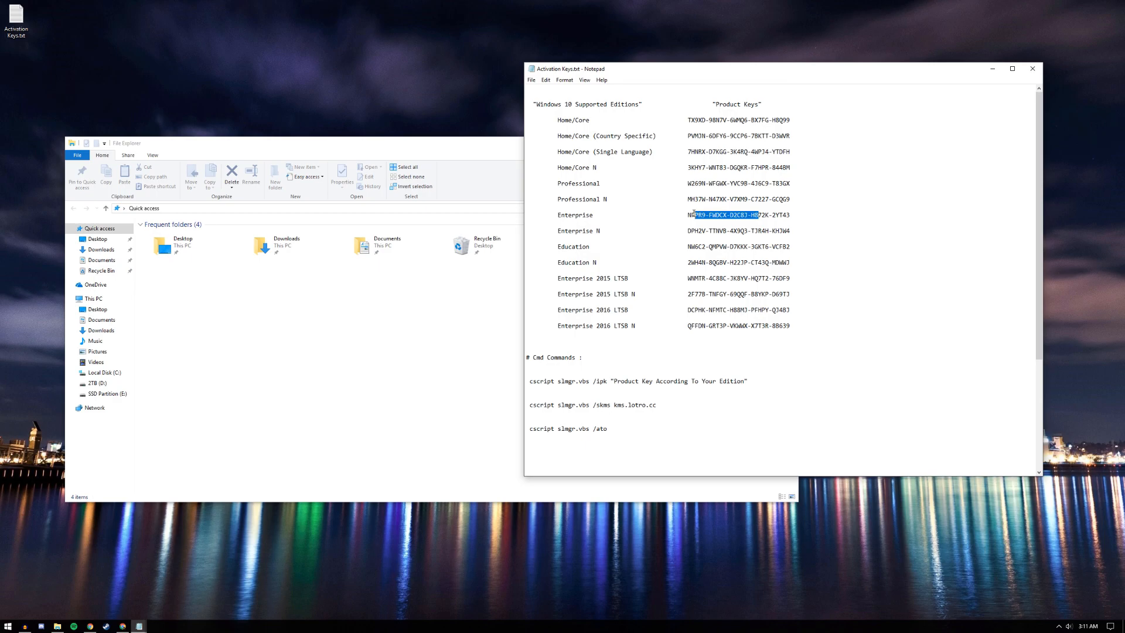
pyautogui.click(804, 215)
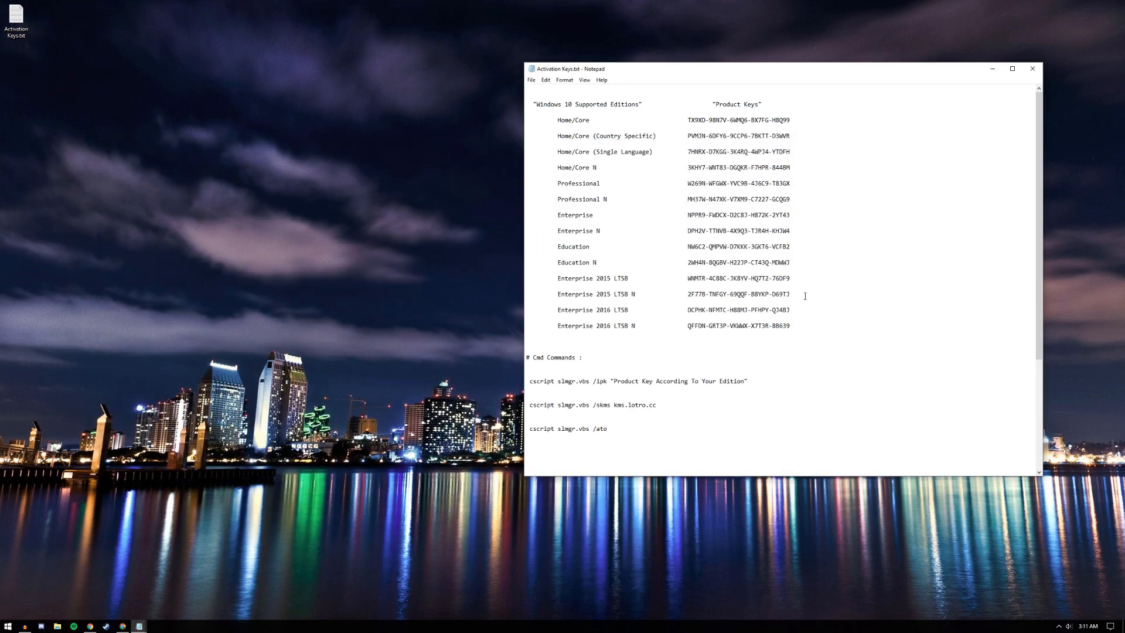
# - Launch Command Prompt as administrator via Start search 'cmd' and move it left
pyautogui.click(8, 626)
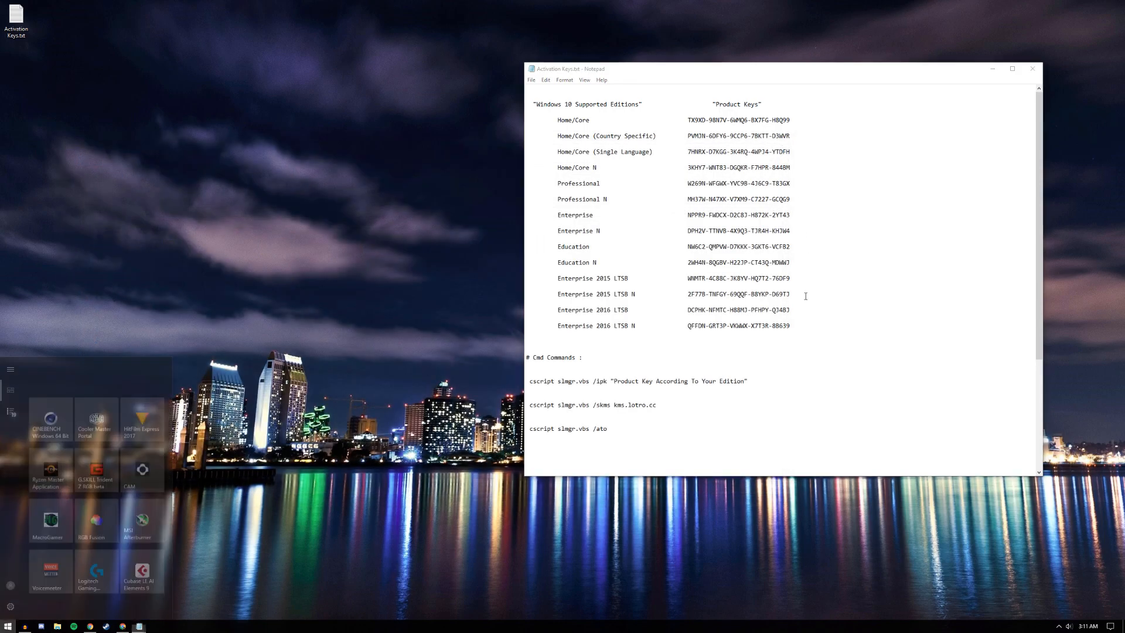
pyautogui.write('cmd')
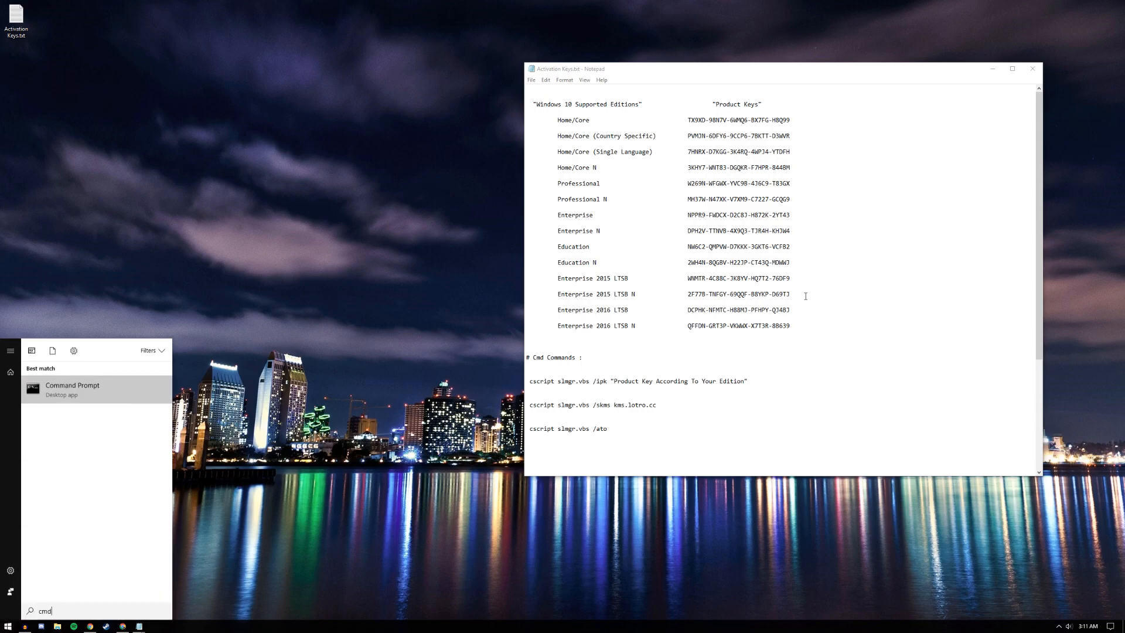
pyautogui.rightClick(71, 388)
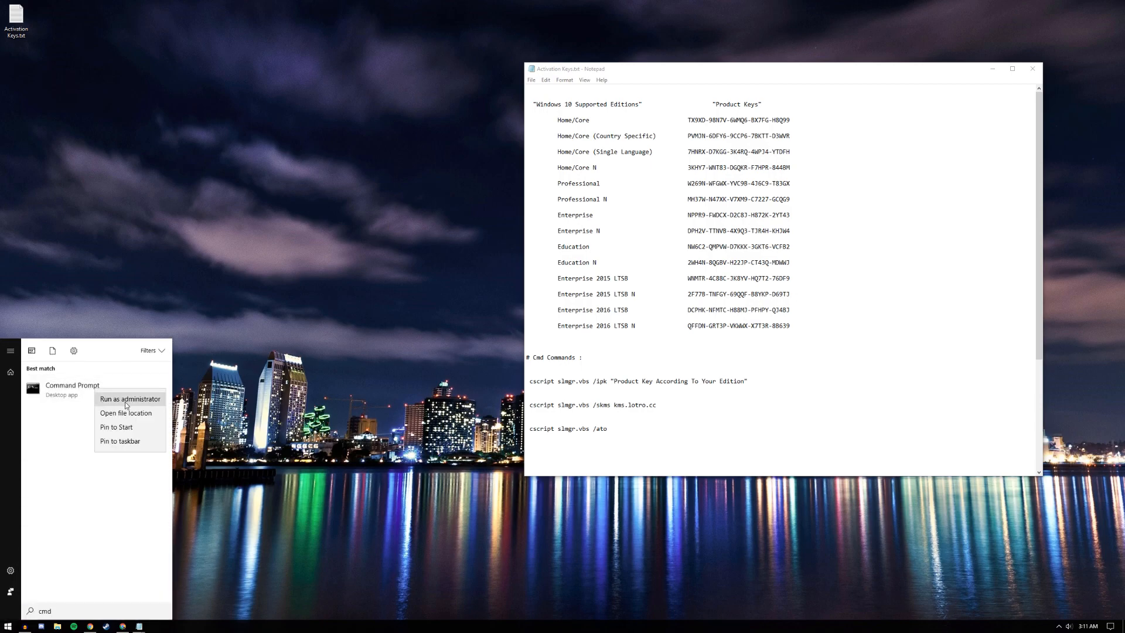
pyautogui.click(130, 398)
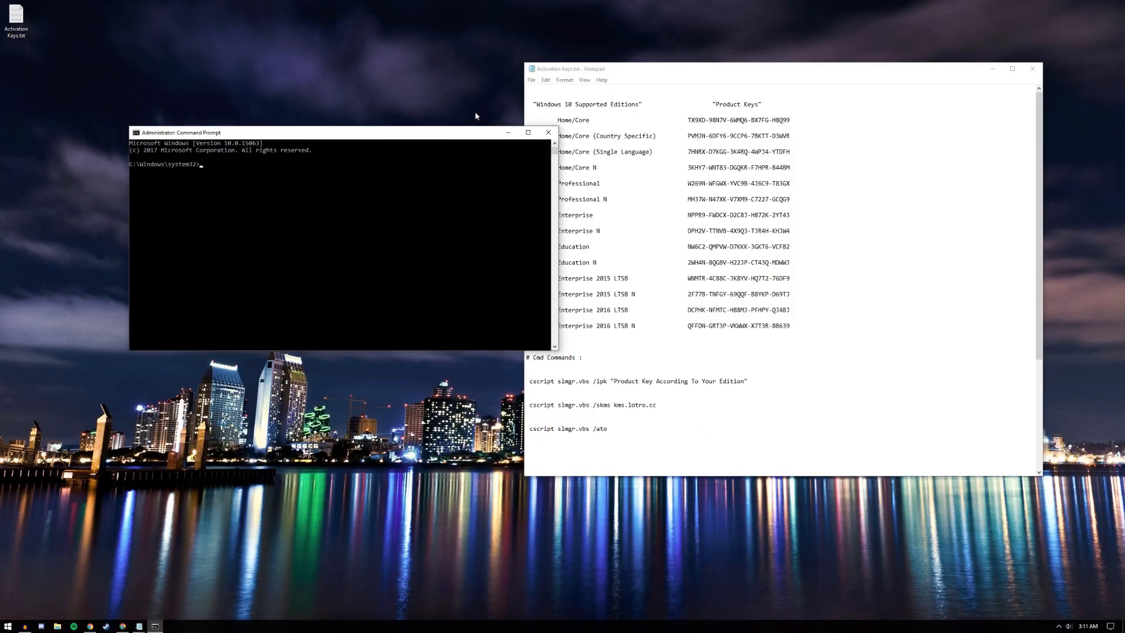
pyautogui.moveTo(182, 133); pyautogui.dragTo(105, 126)
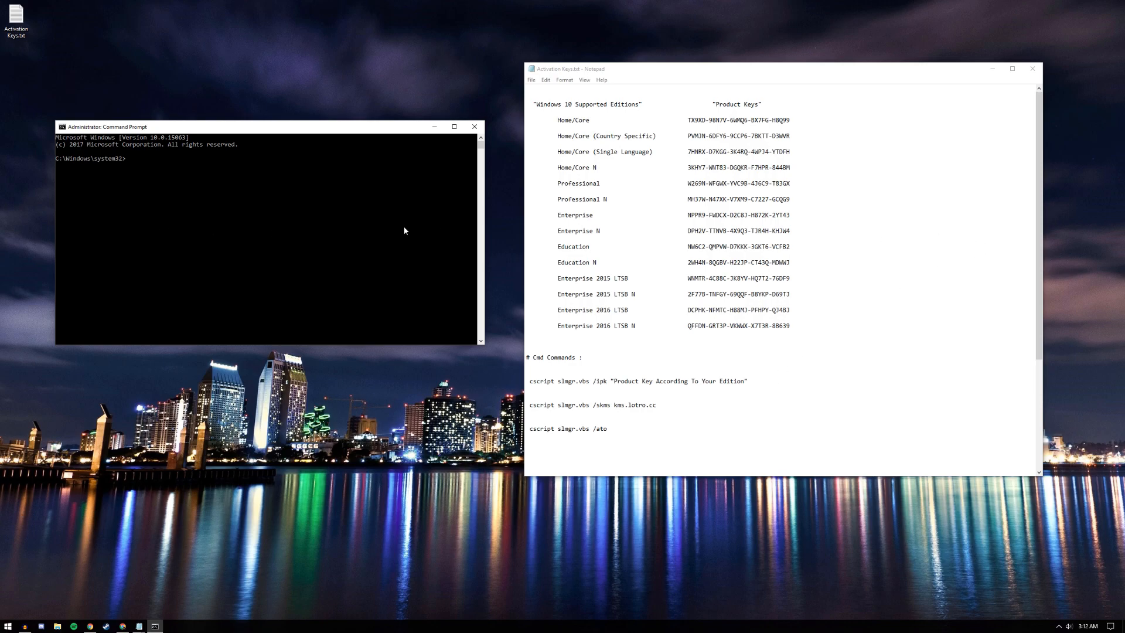
pyautogui.moveTo(719, 183); pyautogui.dragTo(791, 183)
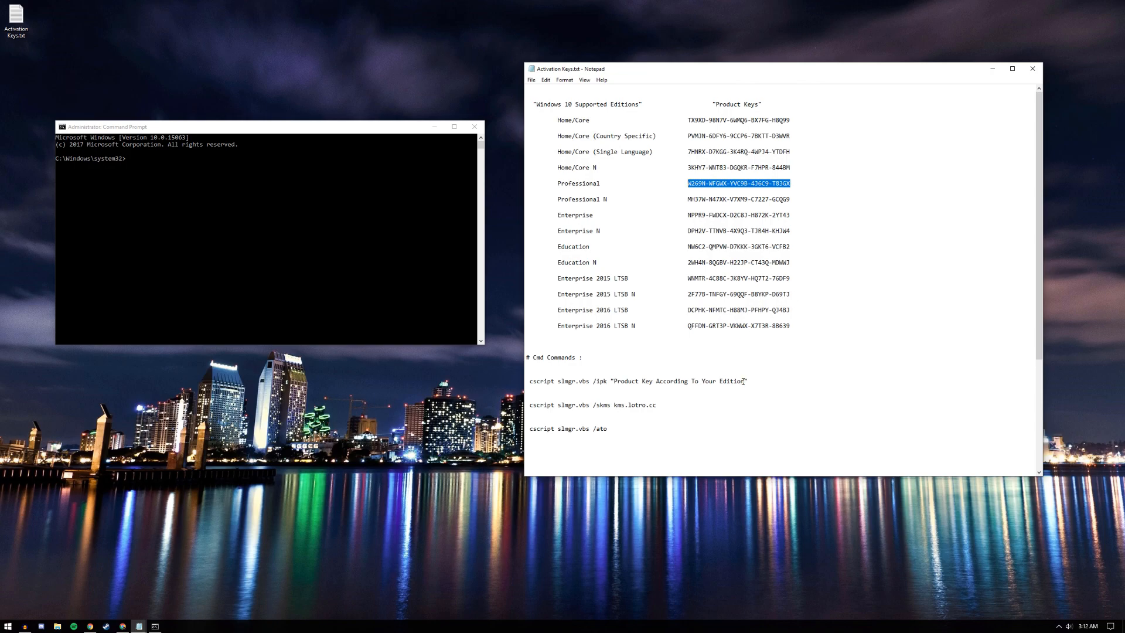
pyautogui.doubleClick(676, 381)
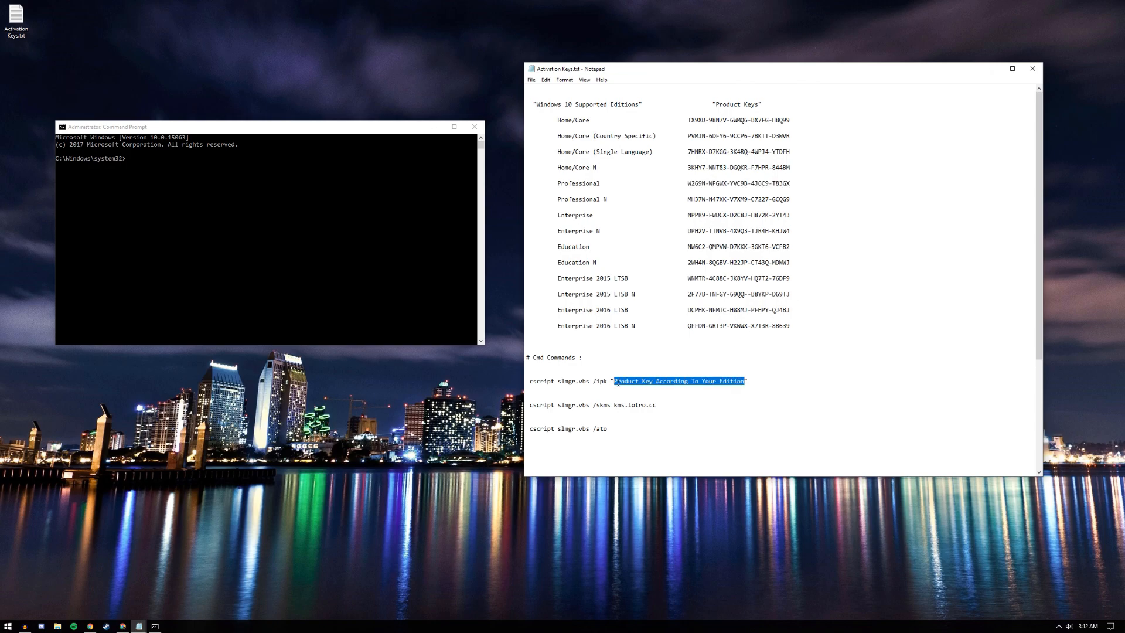
pyautogui.write('W269N-WFGWX-YVC9B-4J6C9-T83GX"')
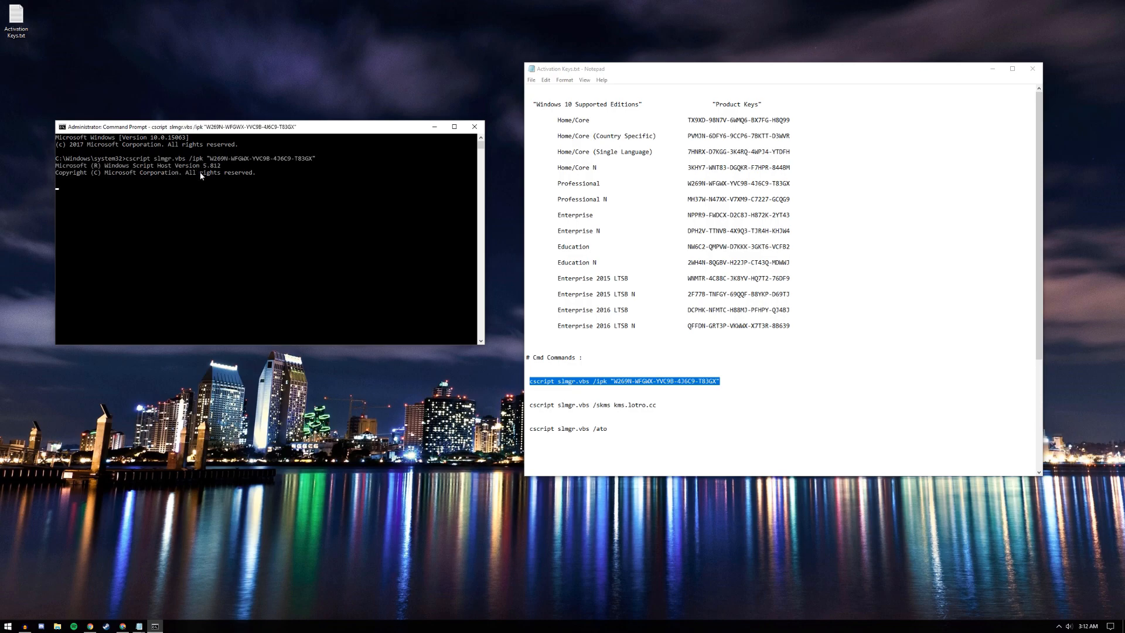
pyautogui.press('enter')
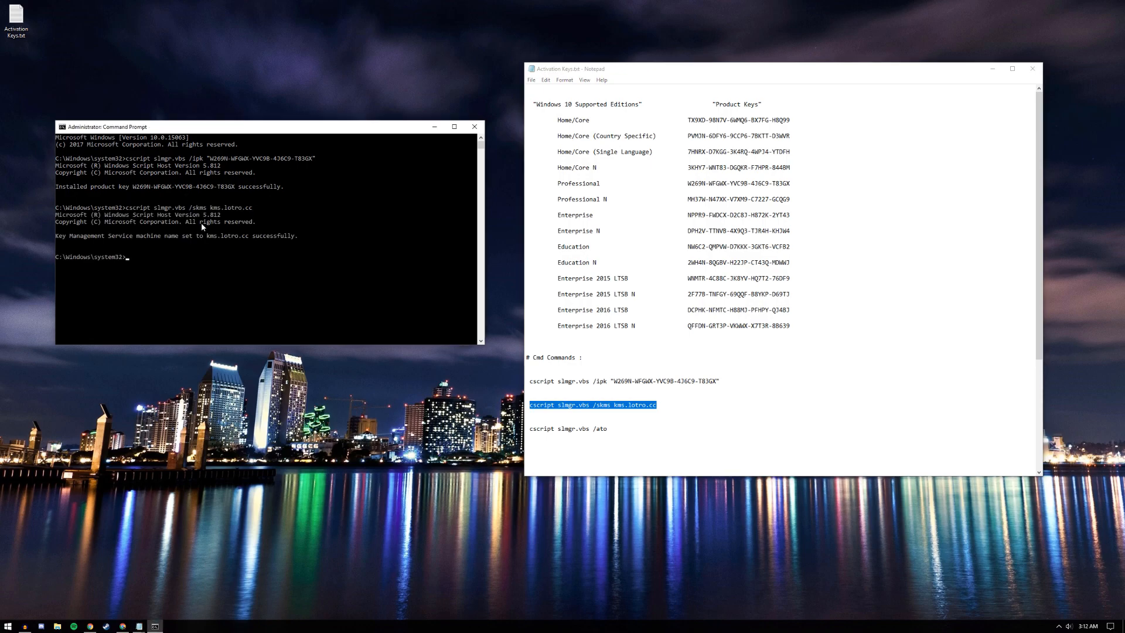
pyautogui.moveTo(239, 264)
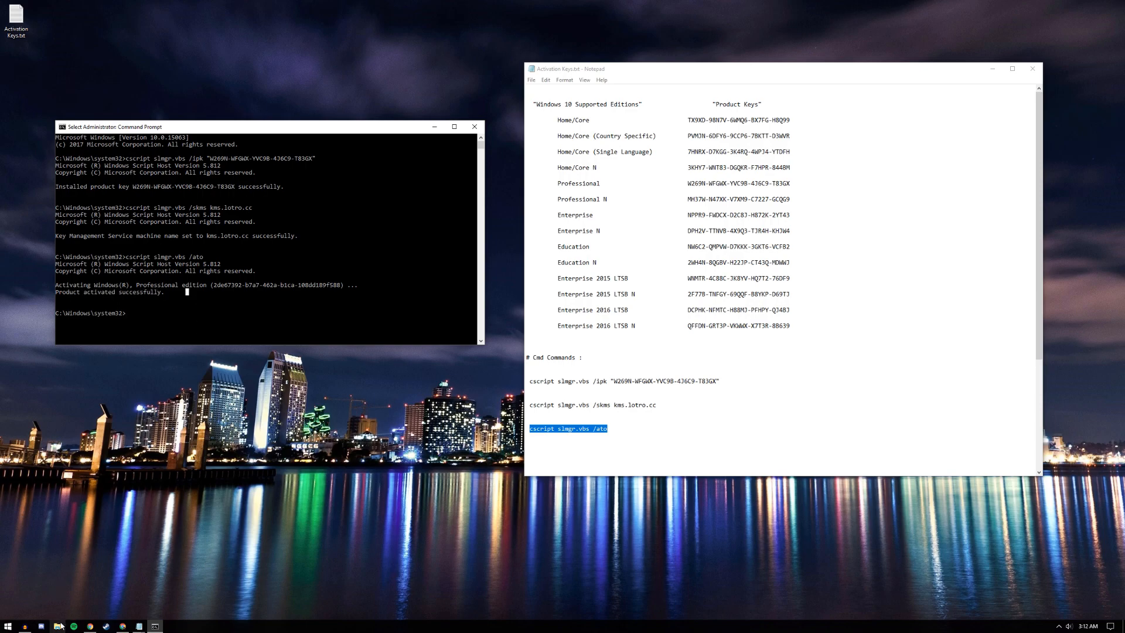
# - Reopen This PC's System properties to confirm Windows 10 Pro is activated
pyautogui.click(56, 625)
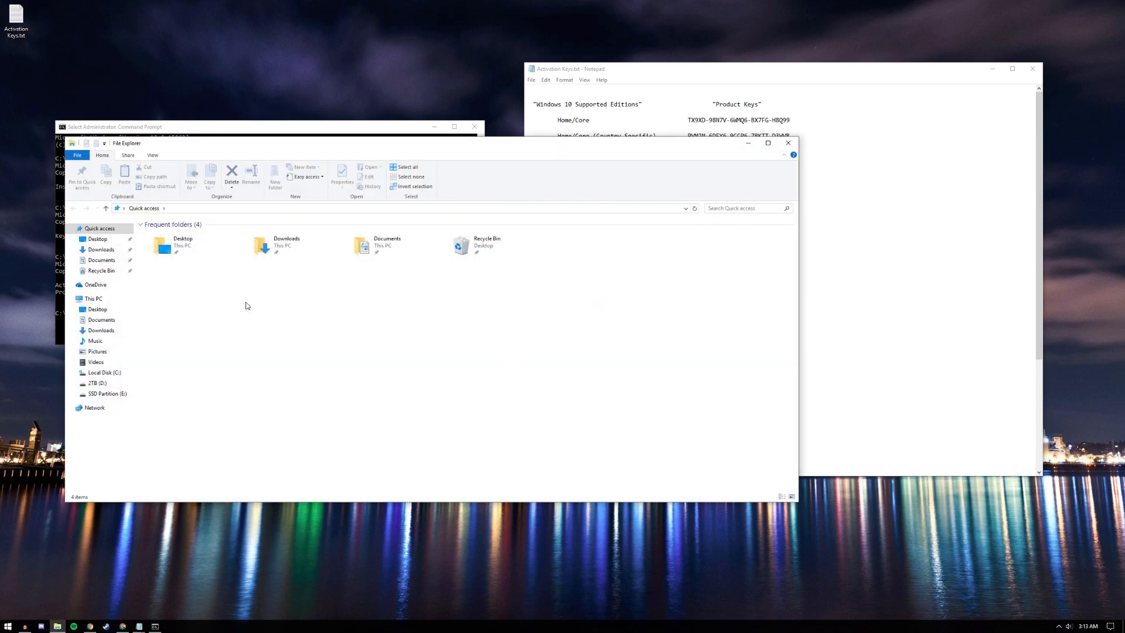
pyautogui.rightClick(94, 299)
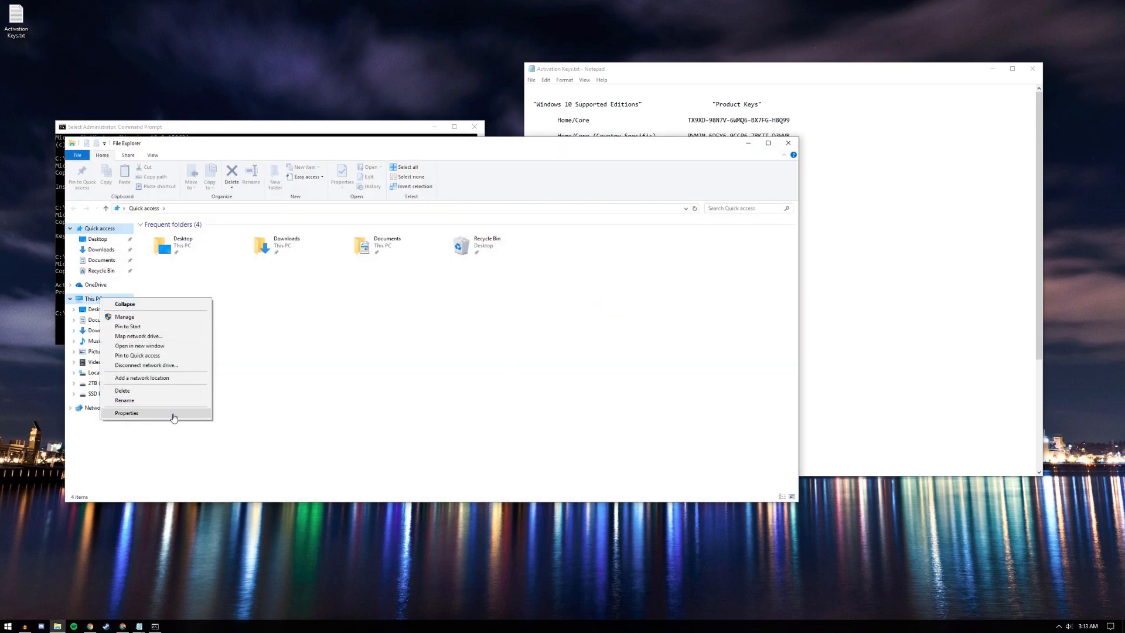
pyautogui.click(126, 412)
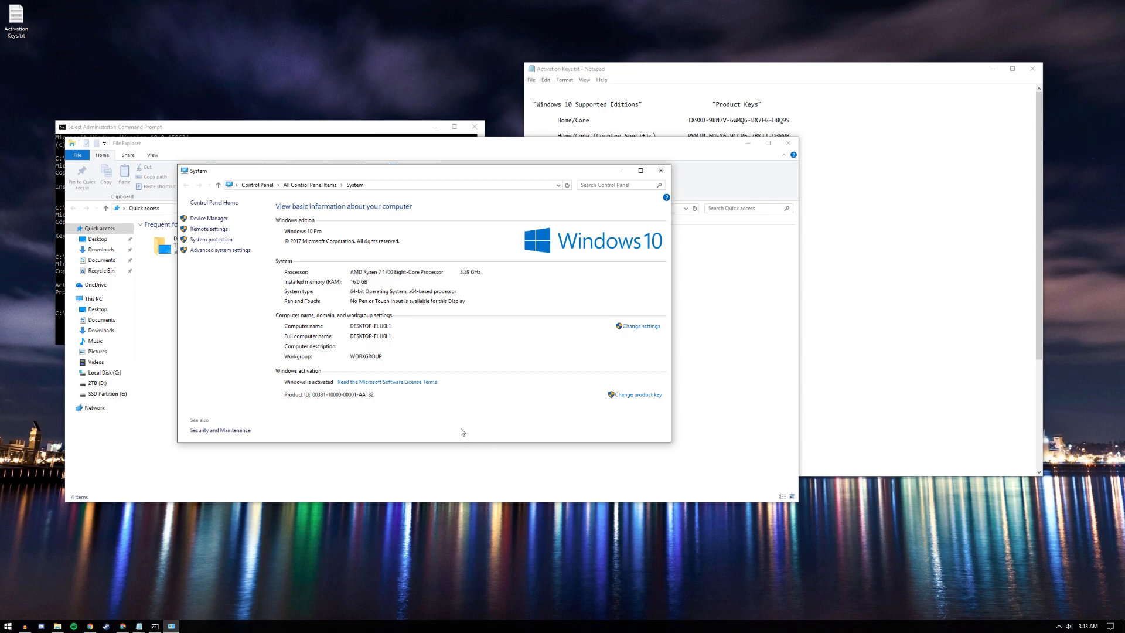
pyautogui.moveTo(453, 423)
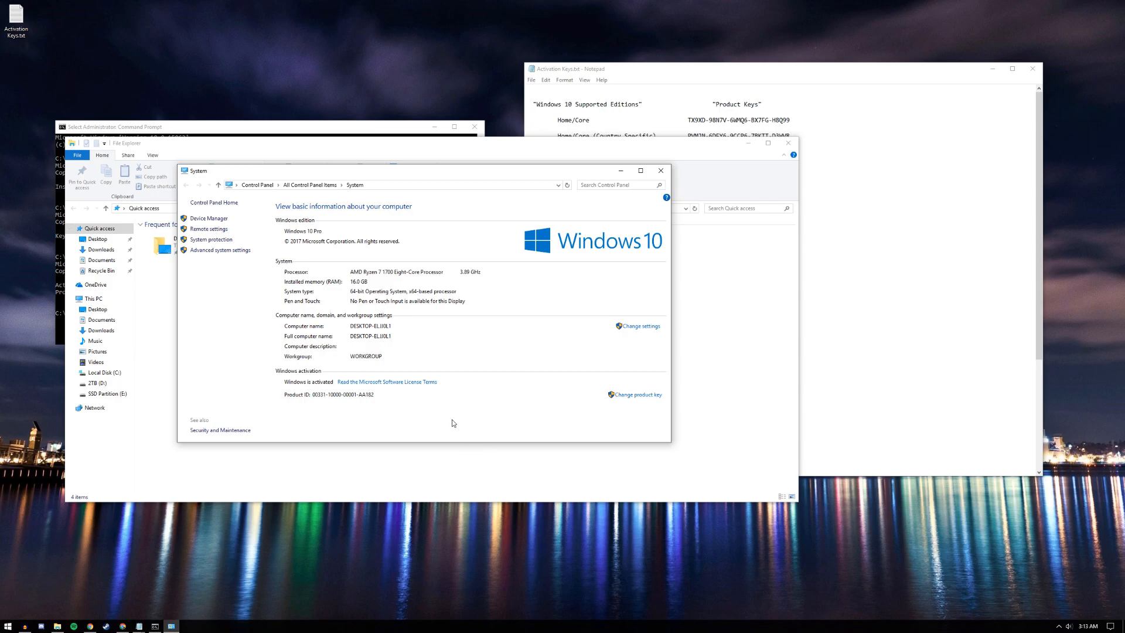
pyautogui.moveTo(321, 388)
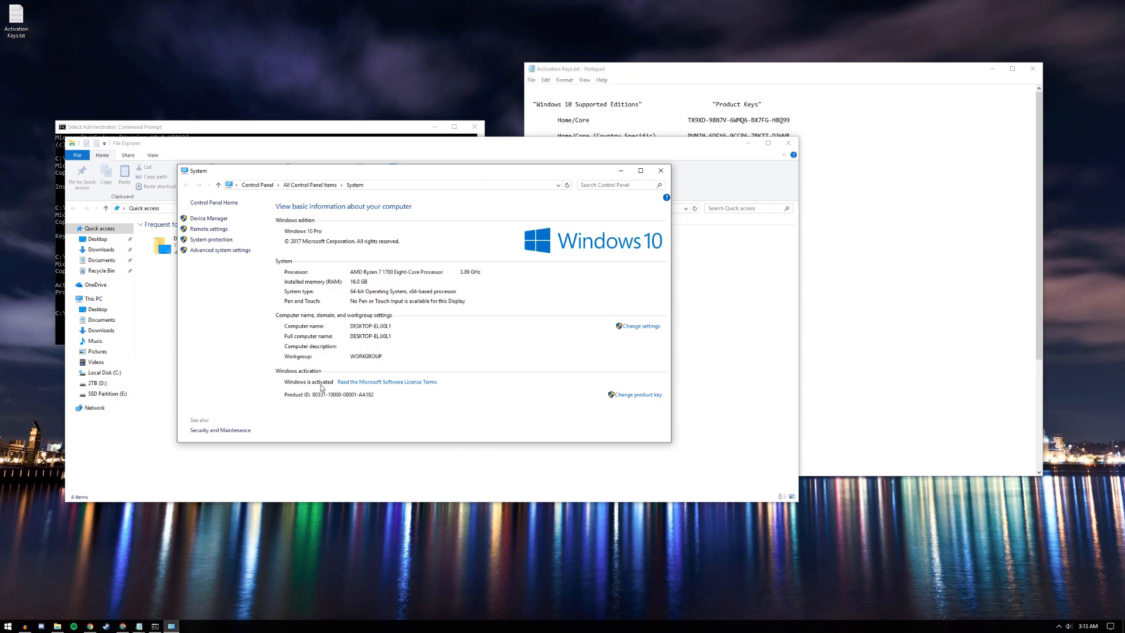
pyautogui.moveTo(321, 388)
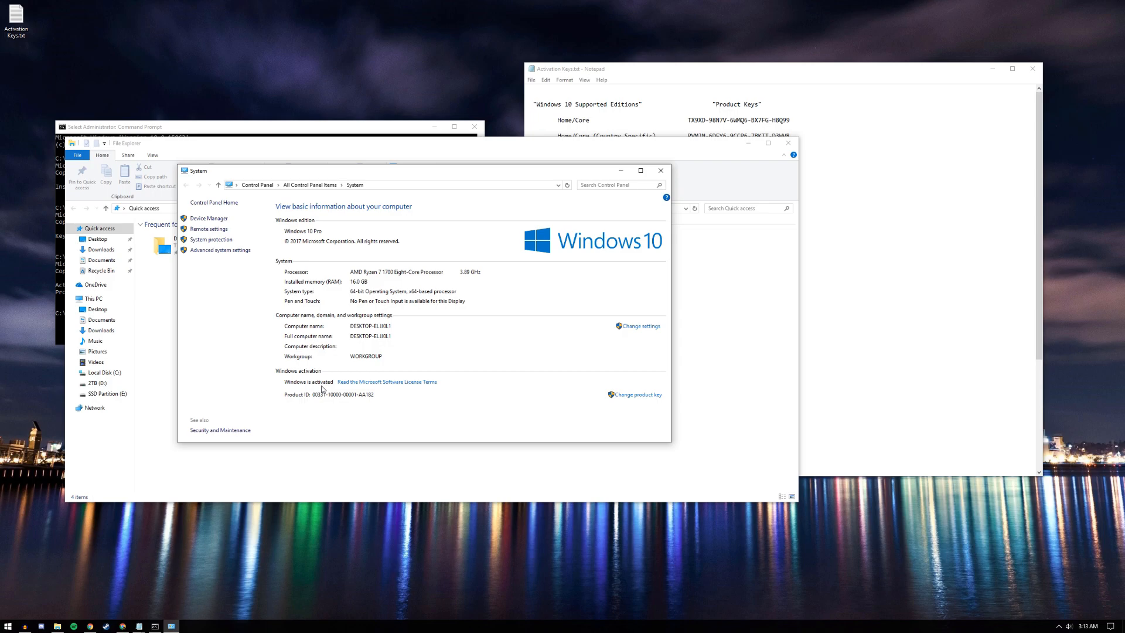
pyautogui.moveTo(864, 159)
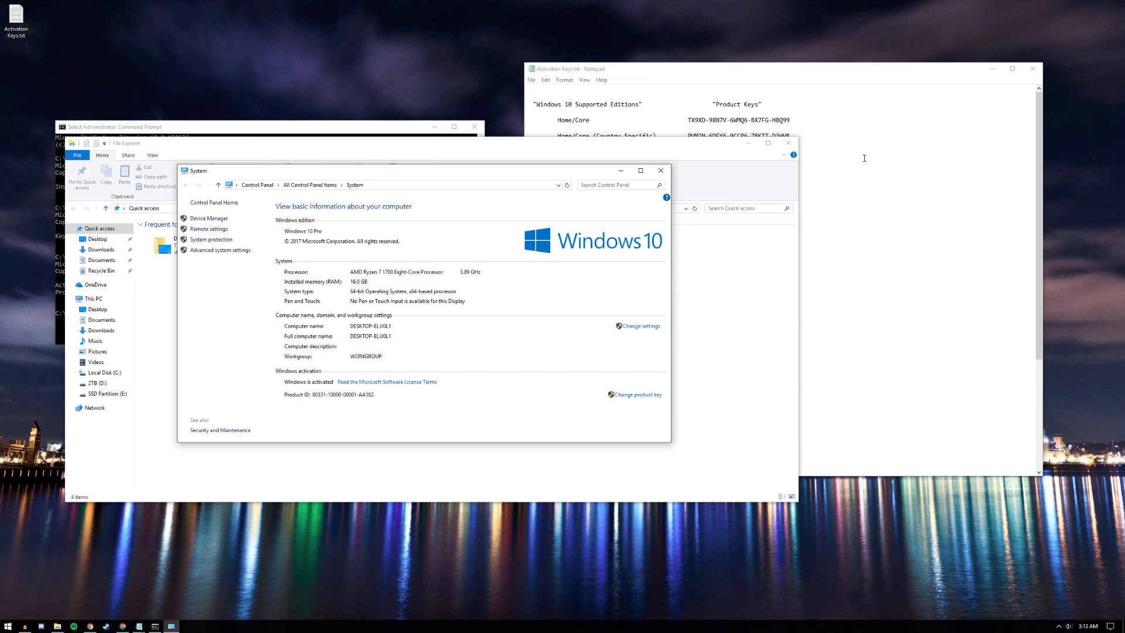